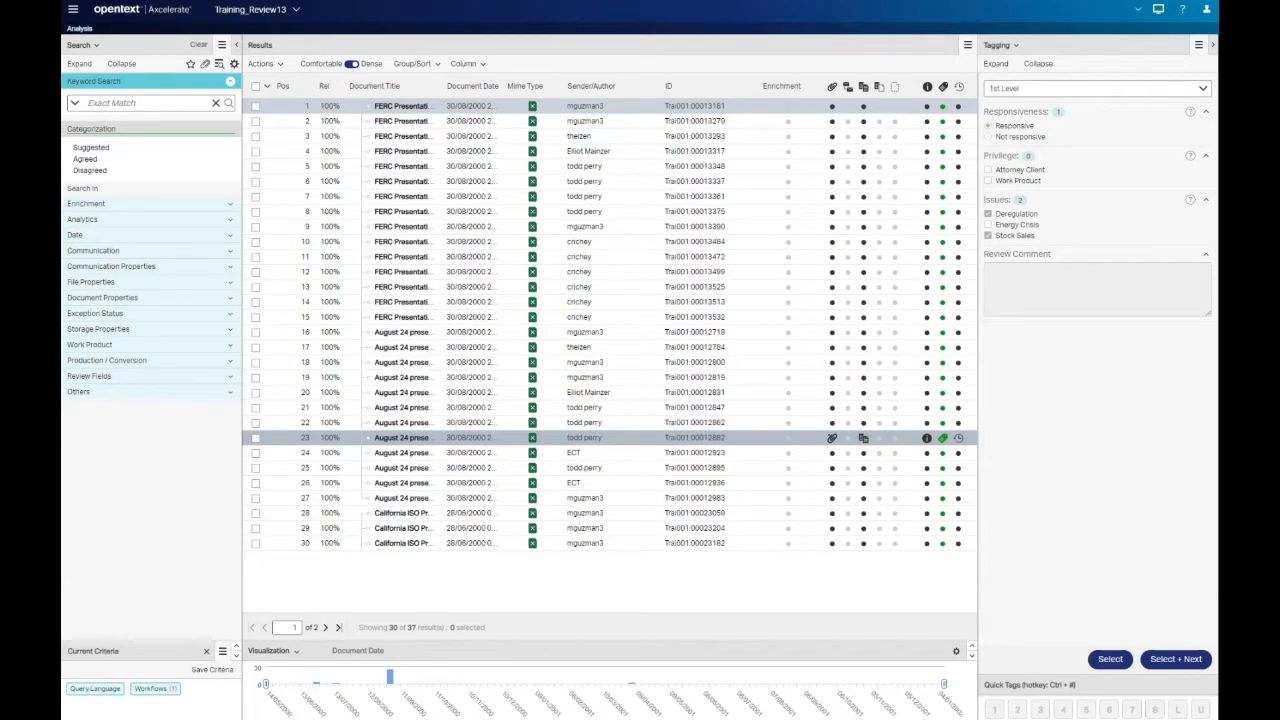
Open the main navigation menu from the top-left hamburger icon
{"action": "left_click", "coordinate": [73, 9]}
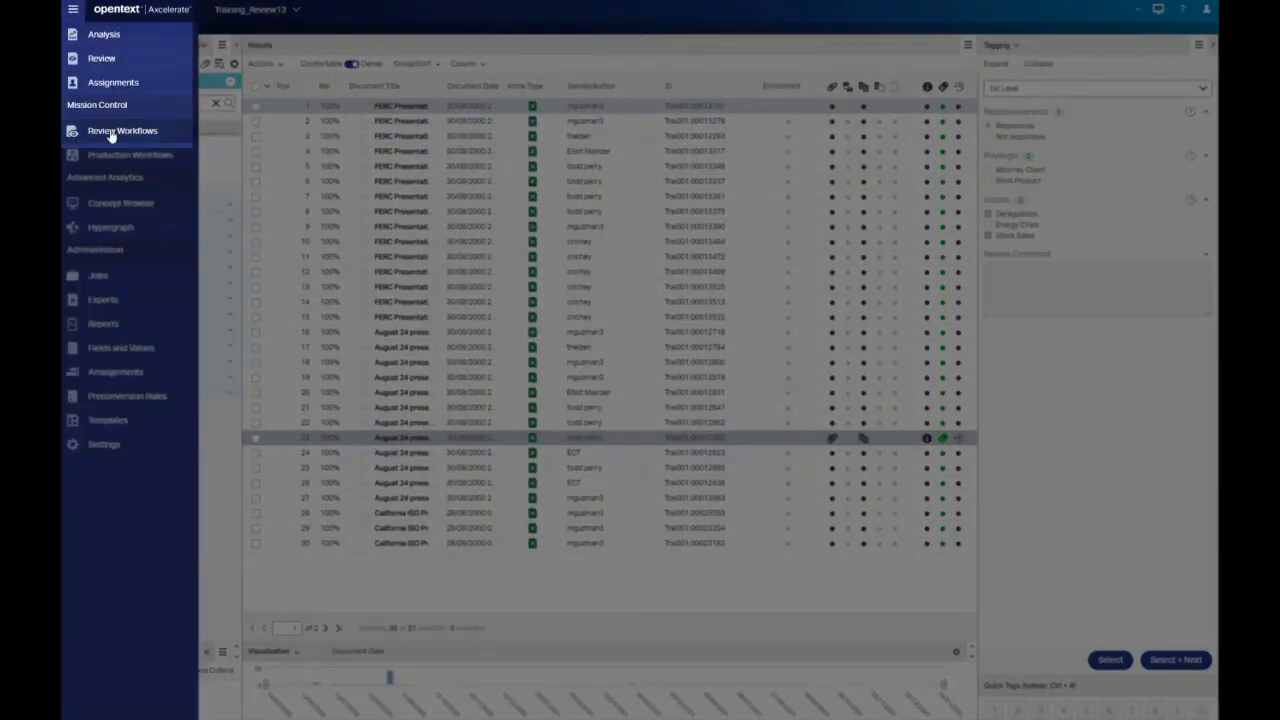
Go to Review Workflows under Mission Control to list the five workflows
{"action": "left_click", "coordinate": [122, 130]}
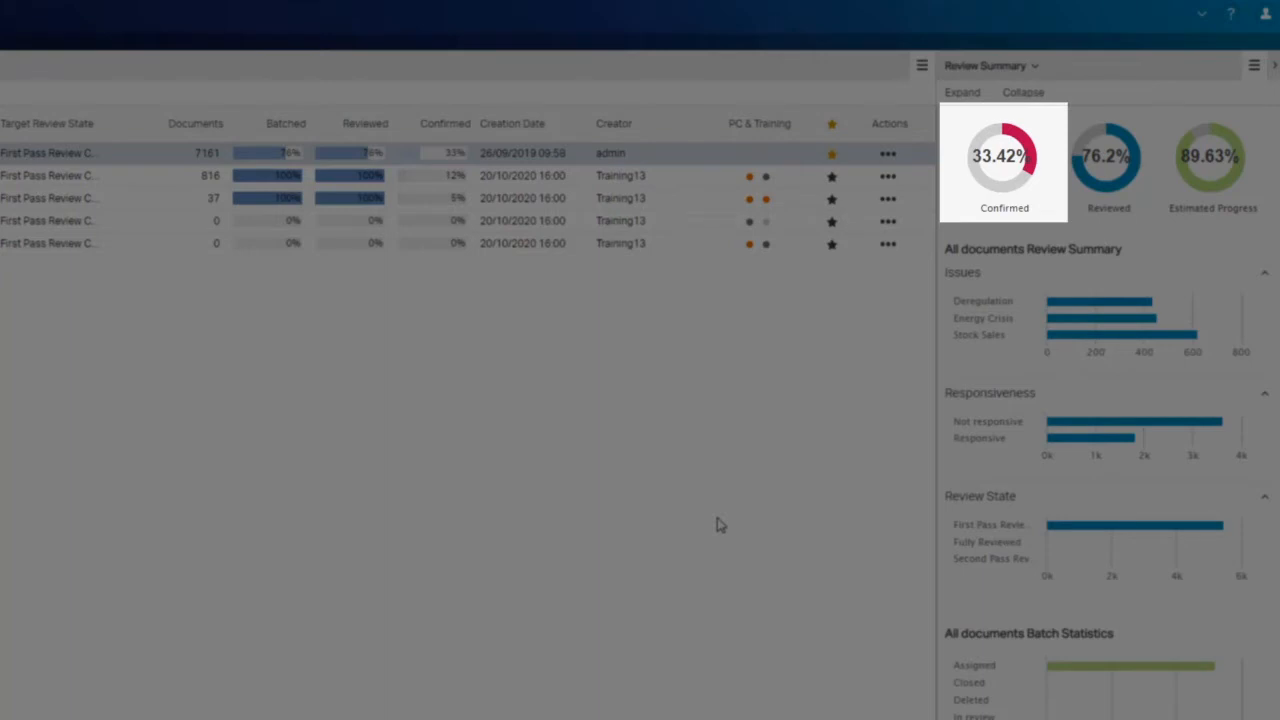
{"action": "mouse_move", "coordinate": [1211, 155]}
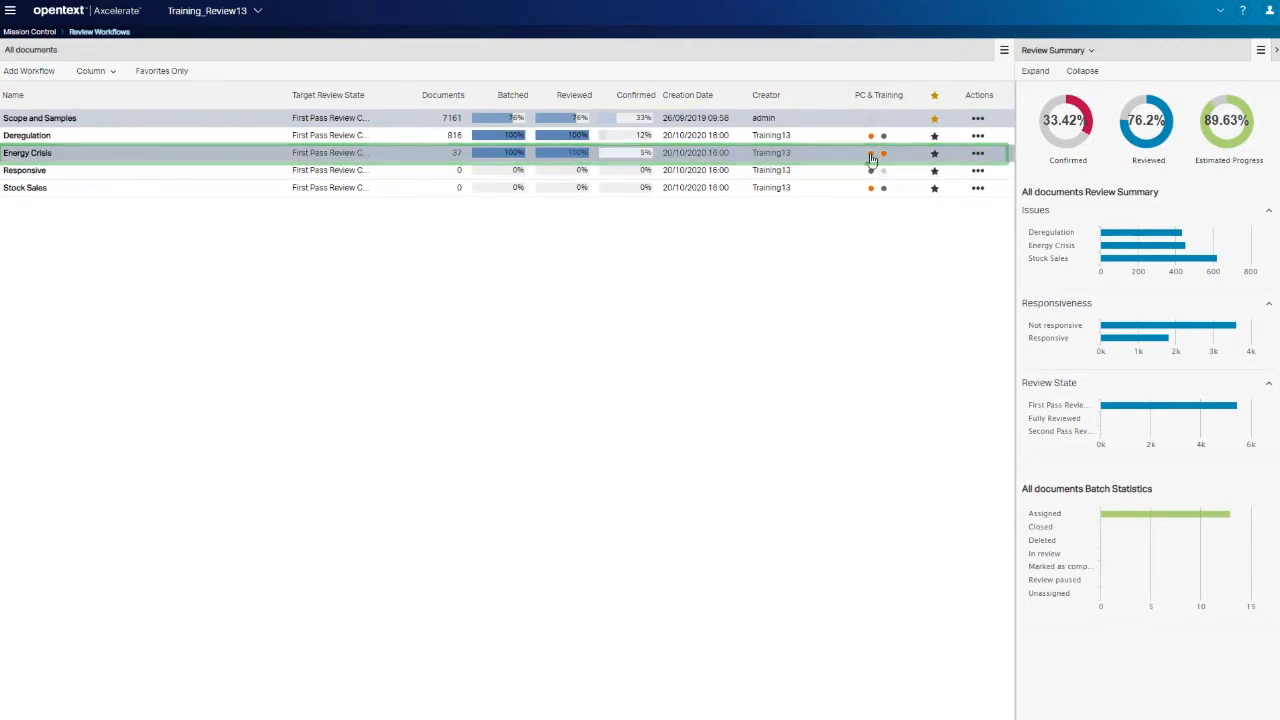
Open the Energy Crisis row's PC & Training indicator to reach its Predictive Coding Dashboard
{"action": "left_click", "coordinate": [871, 153]}
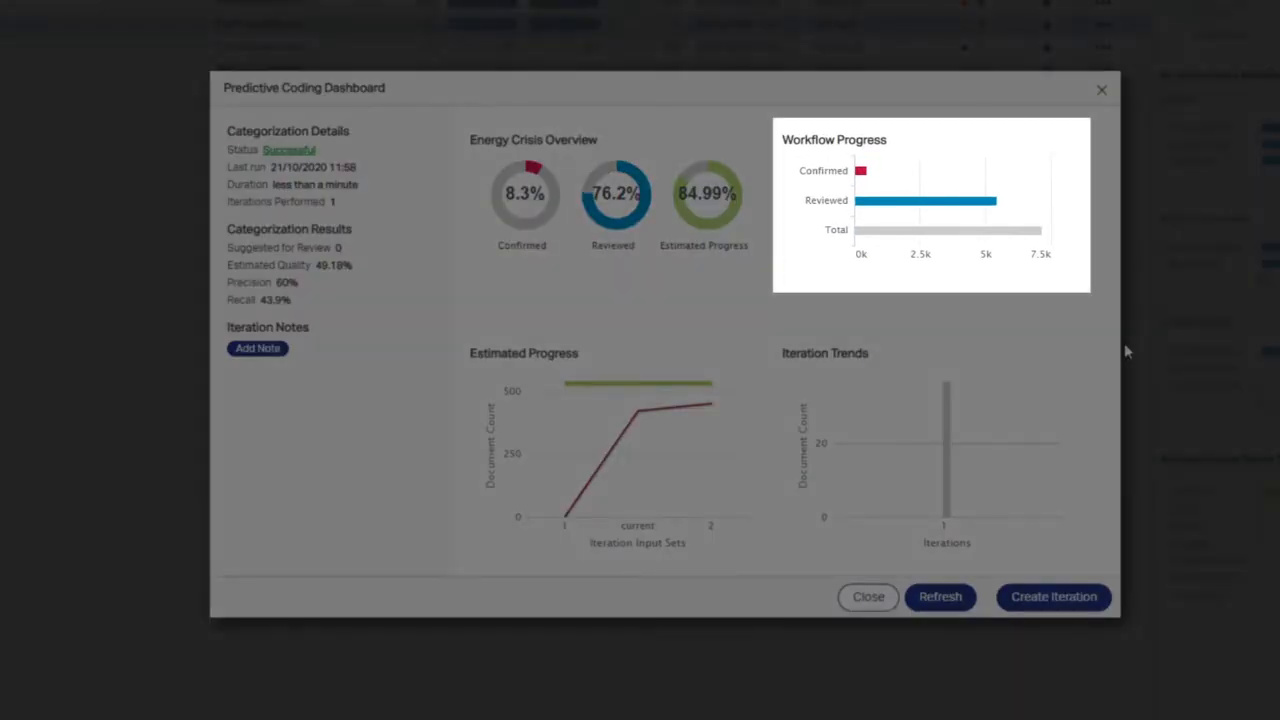
{"action": "mouse_move", "coordinate": [862, 170]}
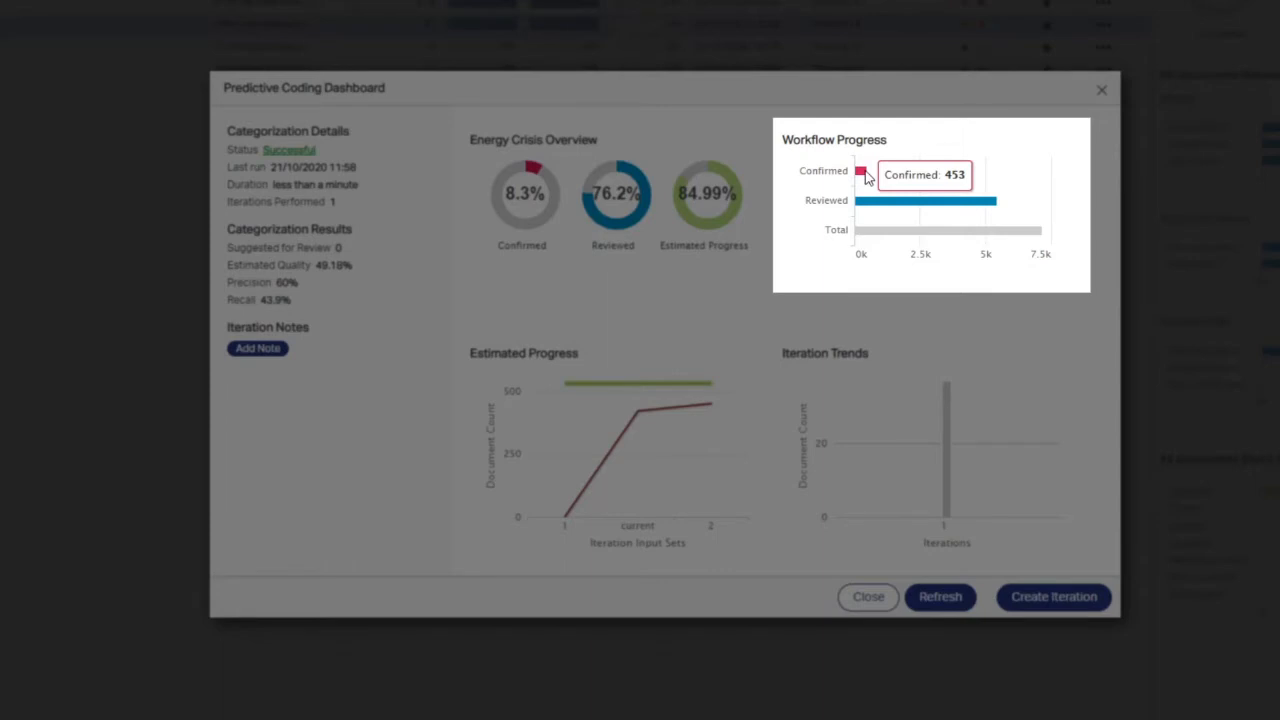
{"action": "mouse_move", "coordinate": [874, 201]}
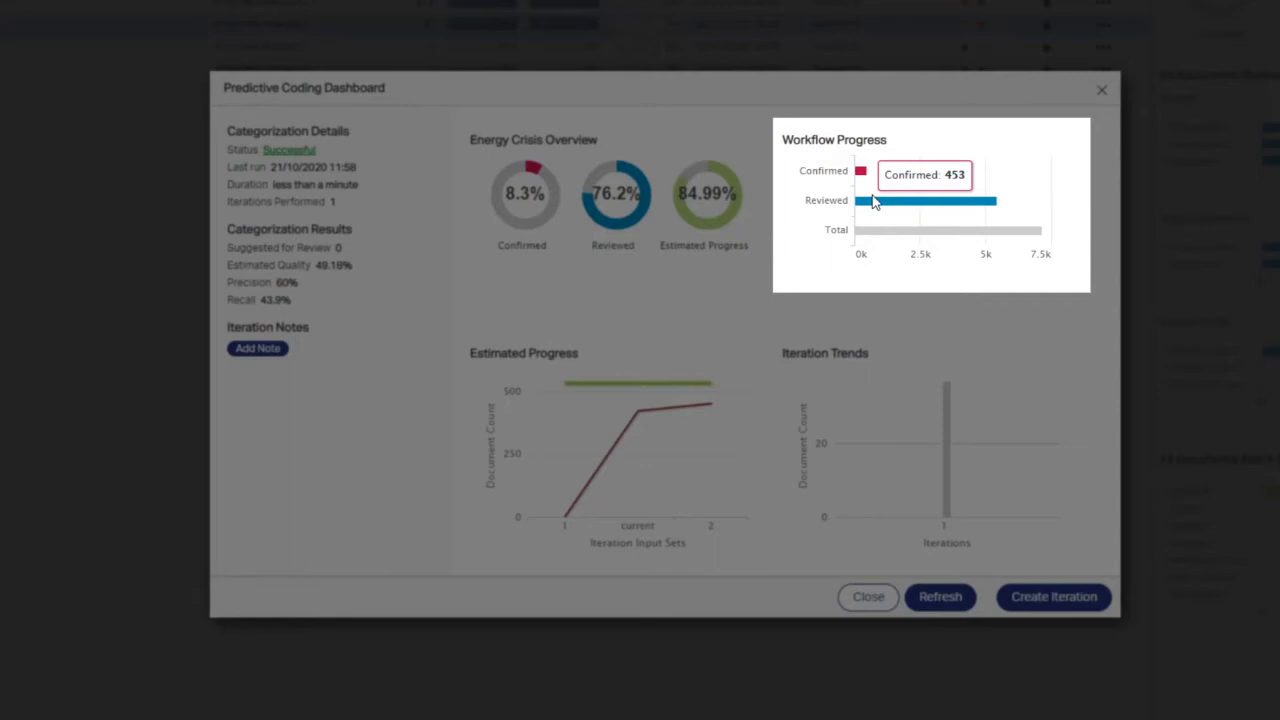
{"action": "mouse_move", "coordinate": [875, 201]}
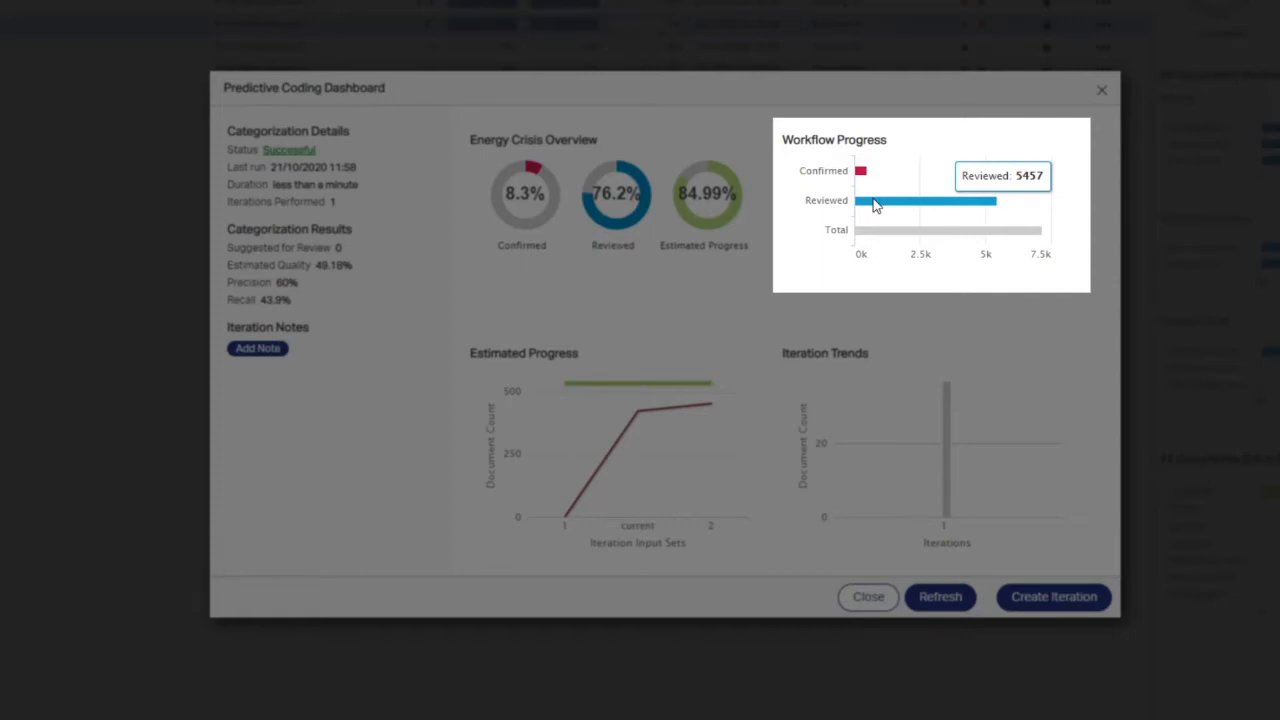
{"action": "mouse_move", "coordinate": [875, 233]}
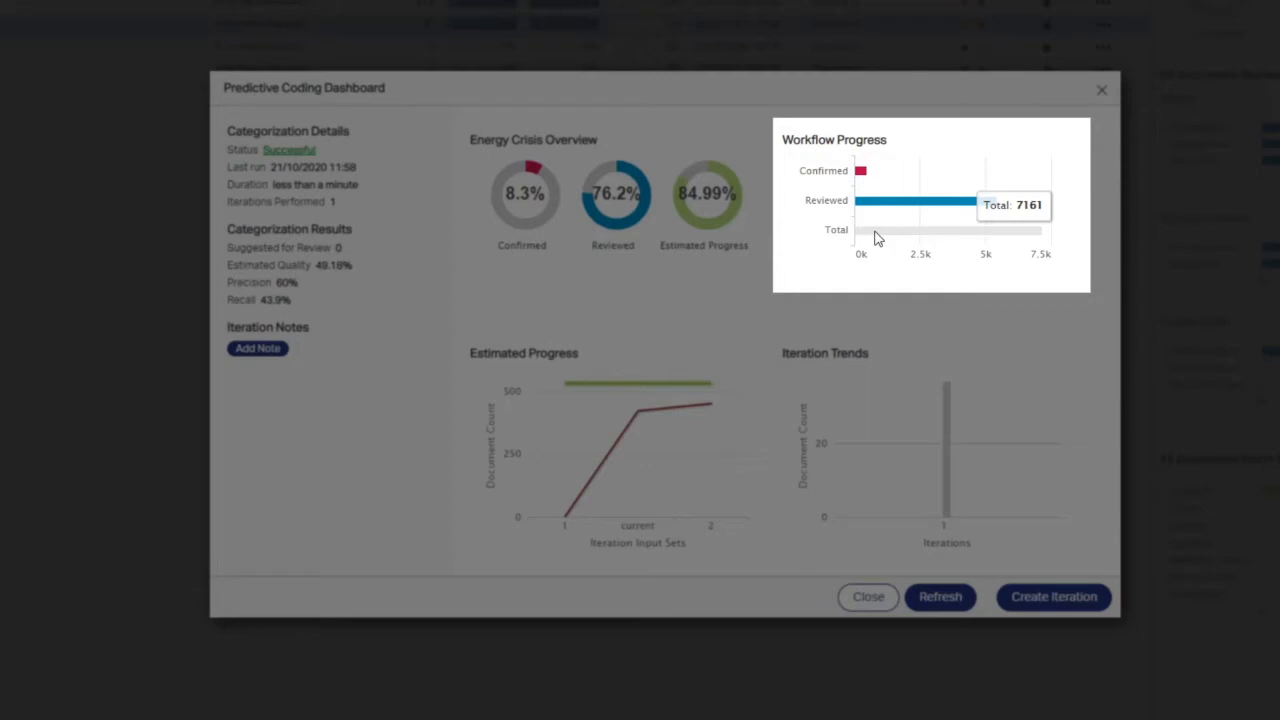
{"action": "mouse_move", "coordinate": [1055, 335]}
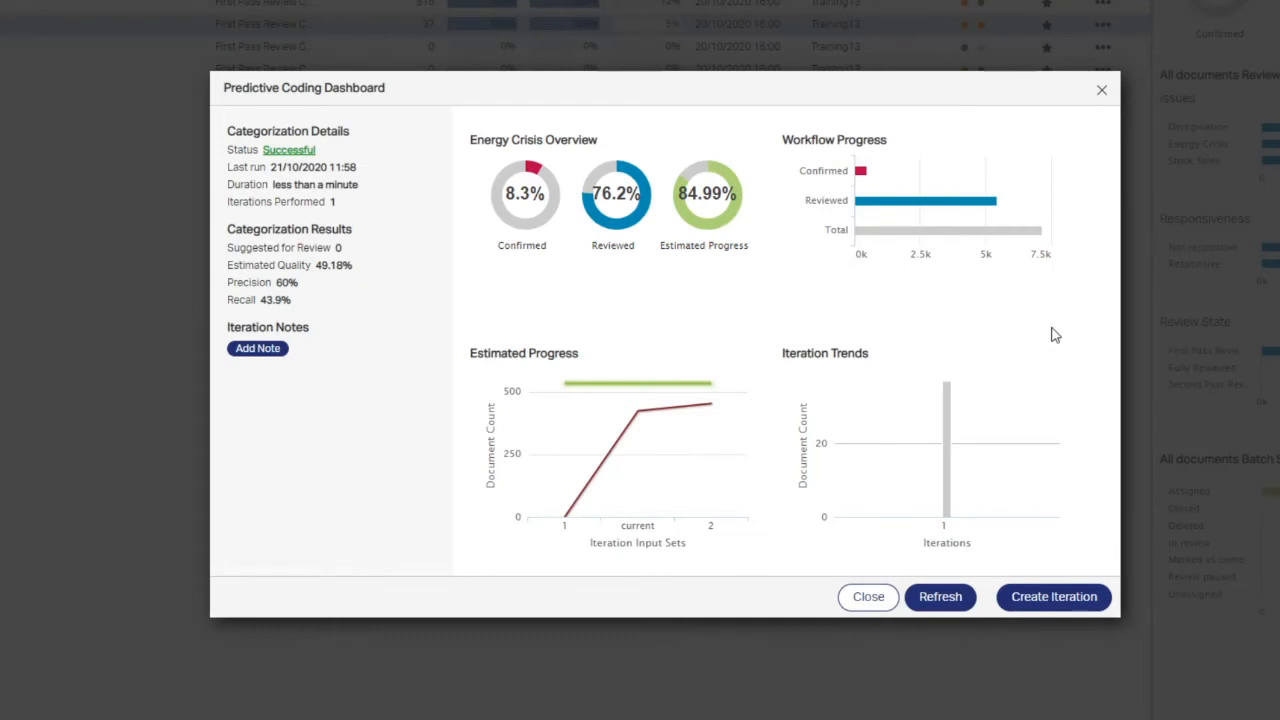
{"action": "mouse_move", "coordinate": [707, 210]}
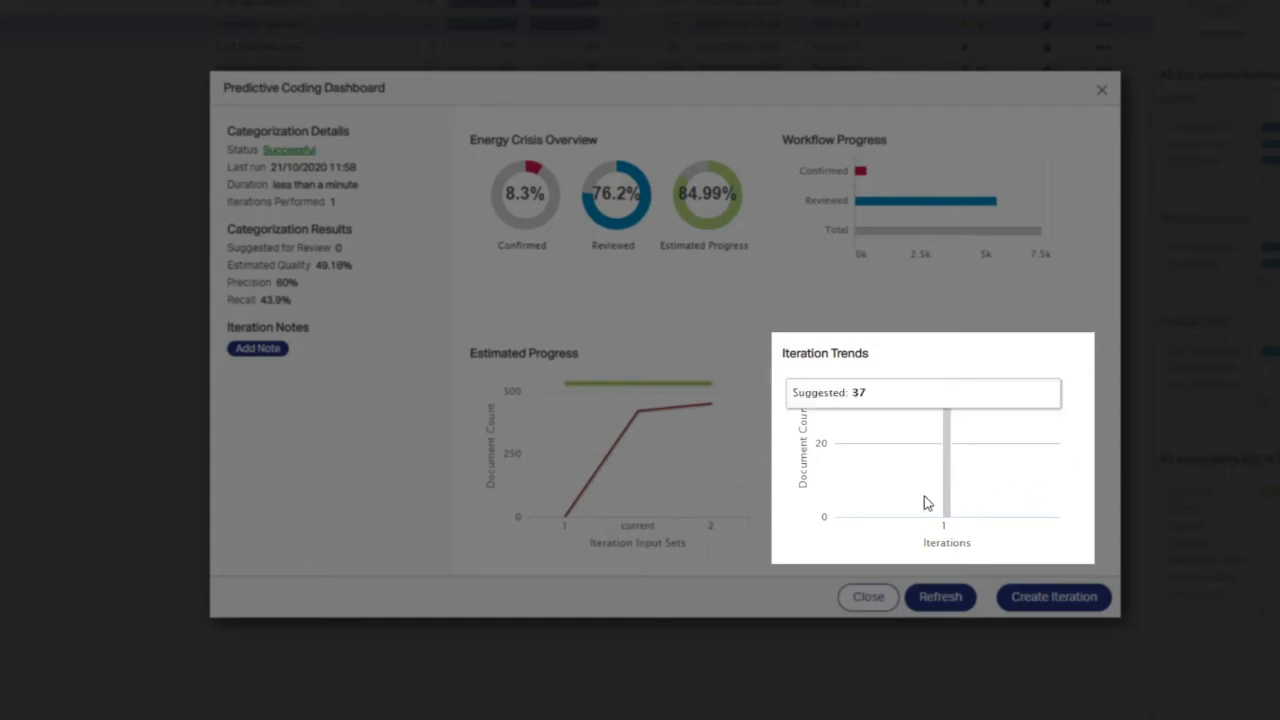
{"action": "mouse_move", "coordinate": [952, 500]}
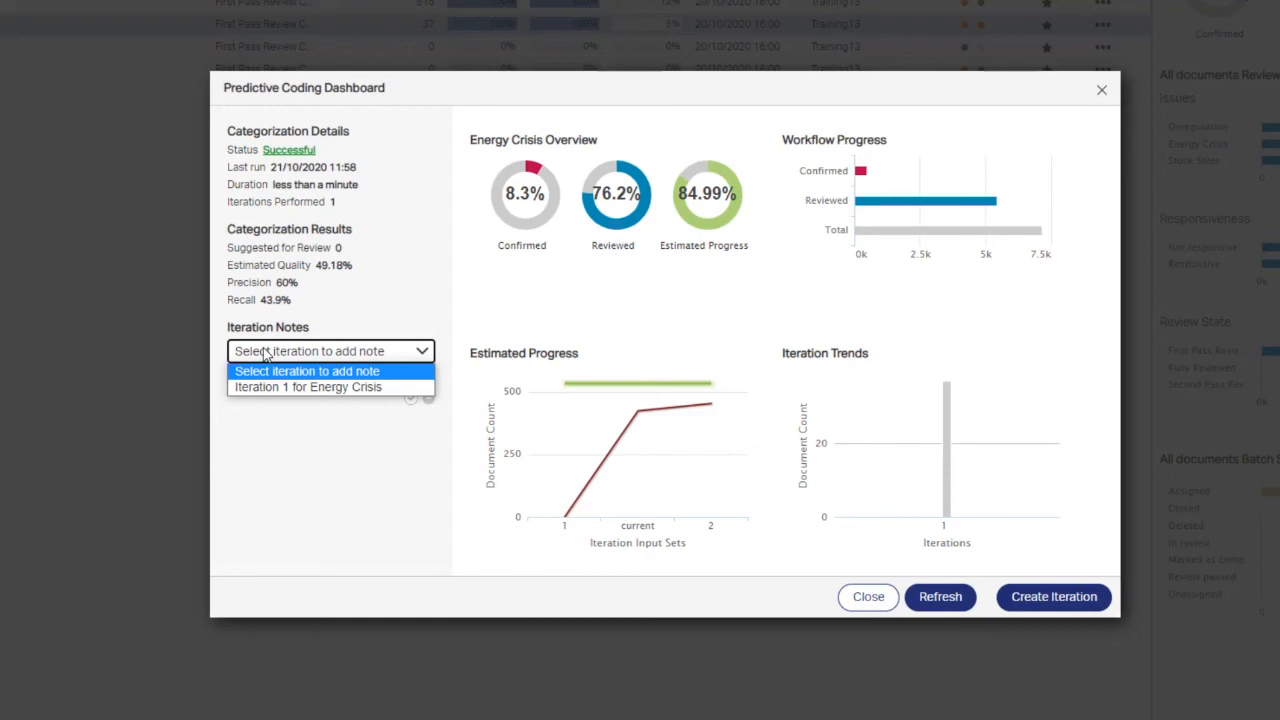
Save the note 'New data was loaded 10/10/20' on Iteration 1 for Energy Crisis
{"action": "left_click", "coordinate": [307, 387]}
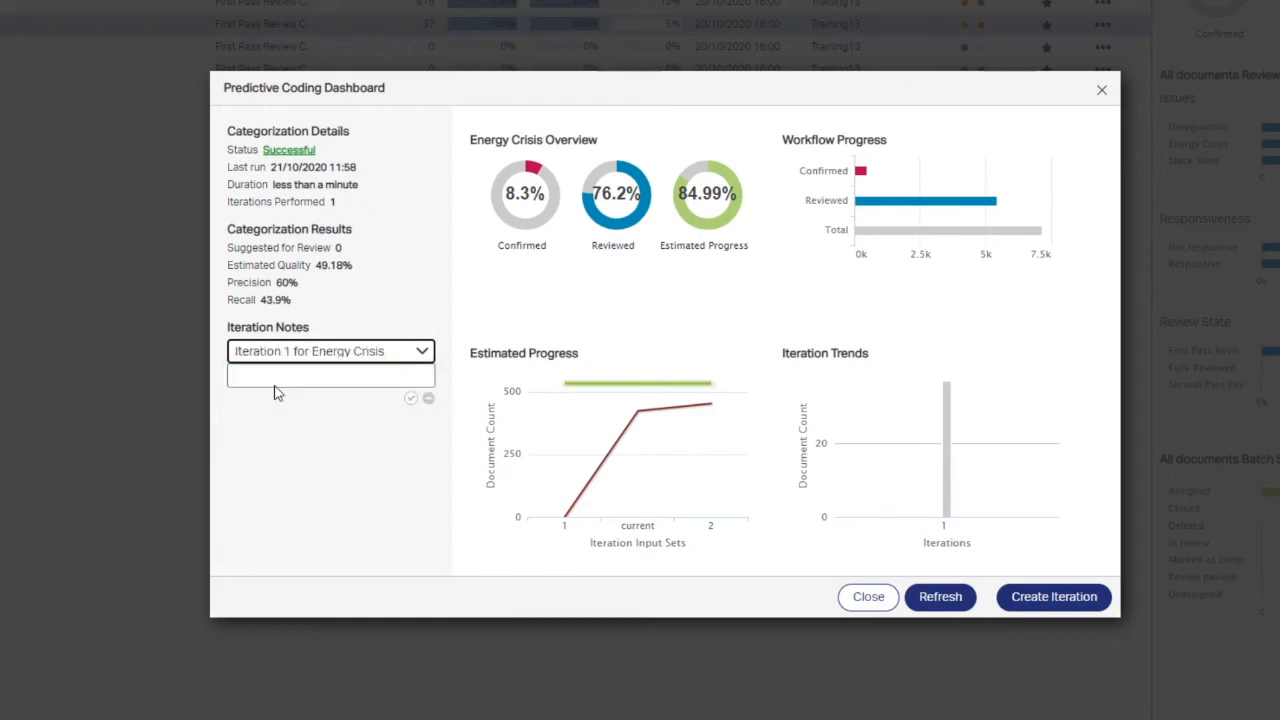
{"action": "left_click", "coordinate": [330, 375]}
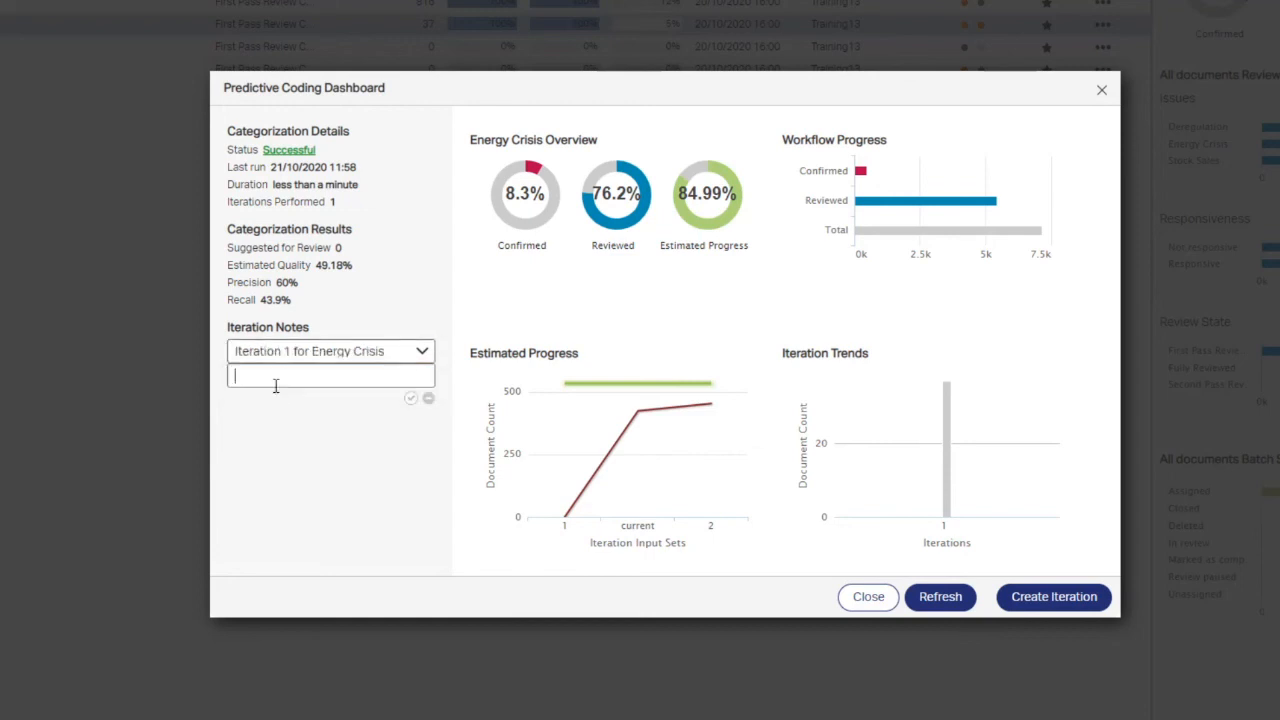
{"action": "type", "text": "New data was loaded"}
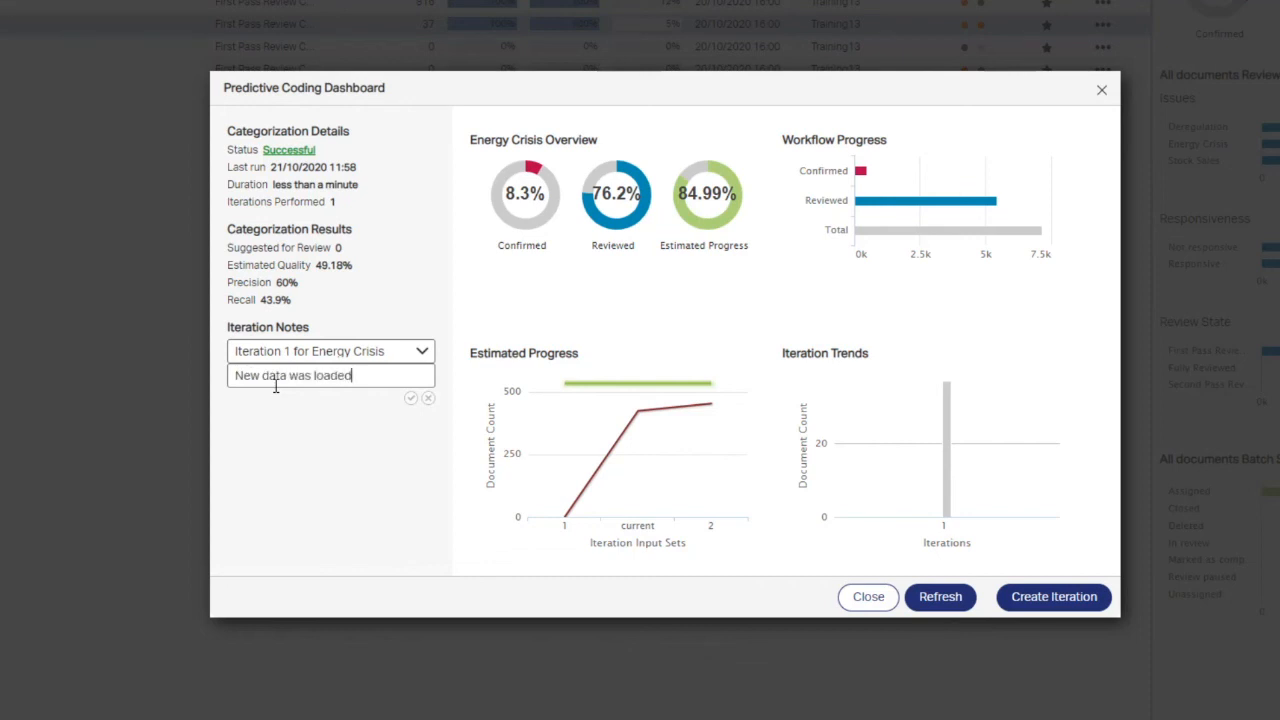
{"action": "type", "text": "10/10/20"}
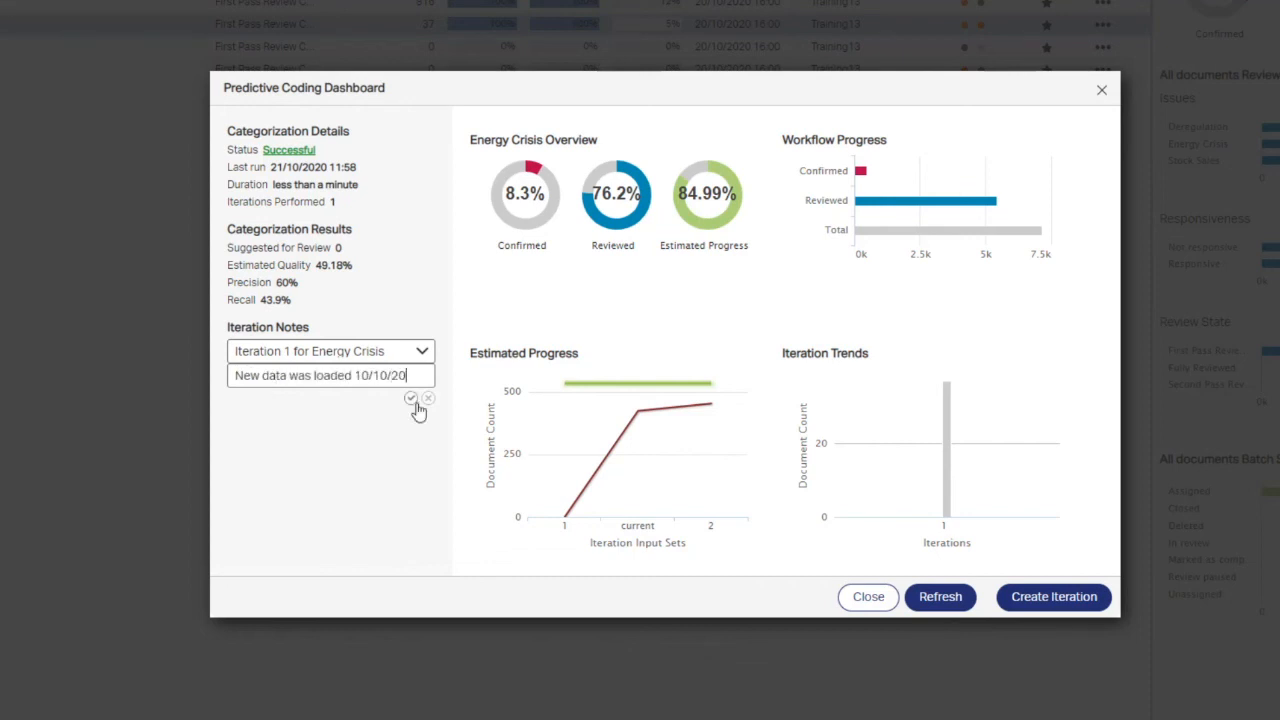
{"action": "left_click", "coordinate": [410, 398]}
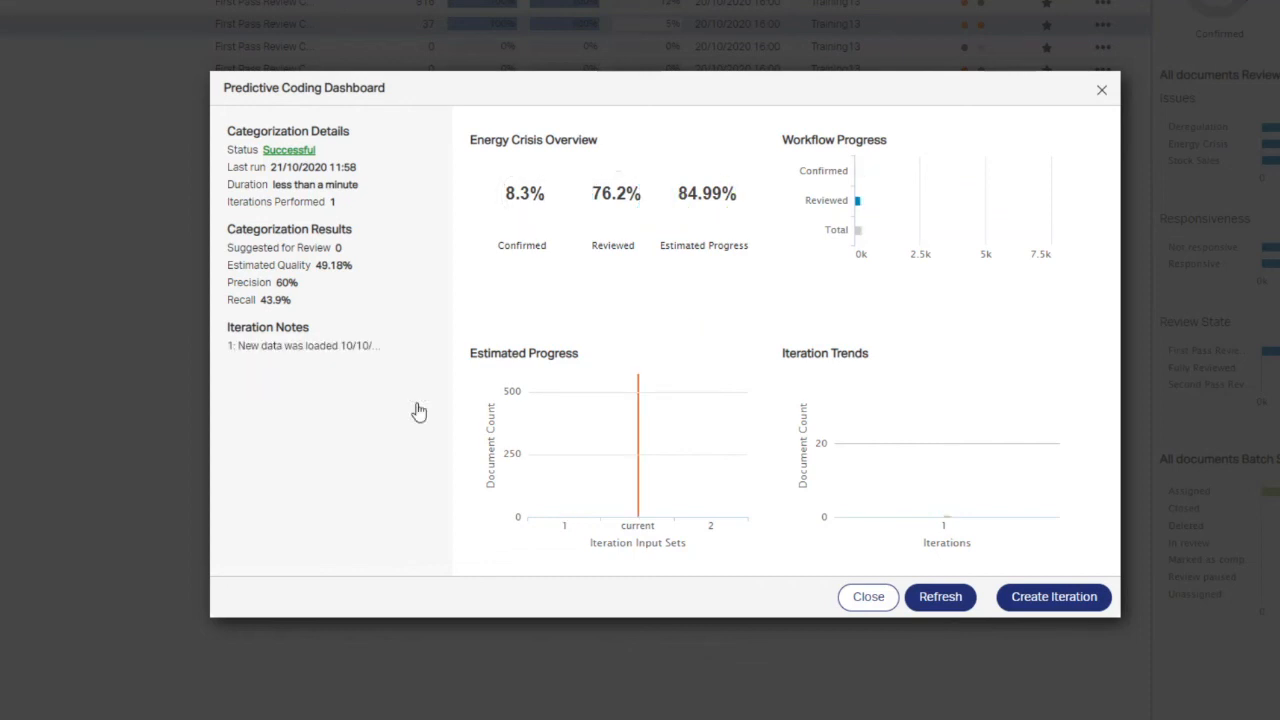